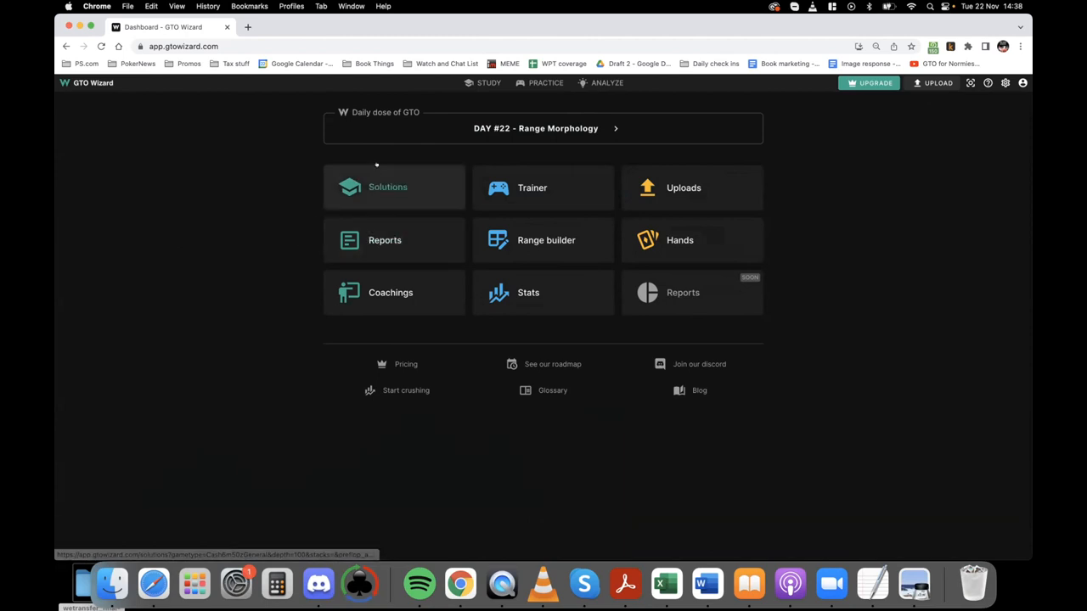
Open Solutions to view UTG's preflop opening strategy: 19.1% raise, 80.9% fold
left_click(388, 186)
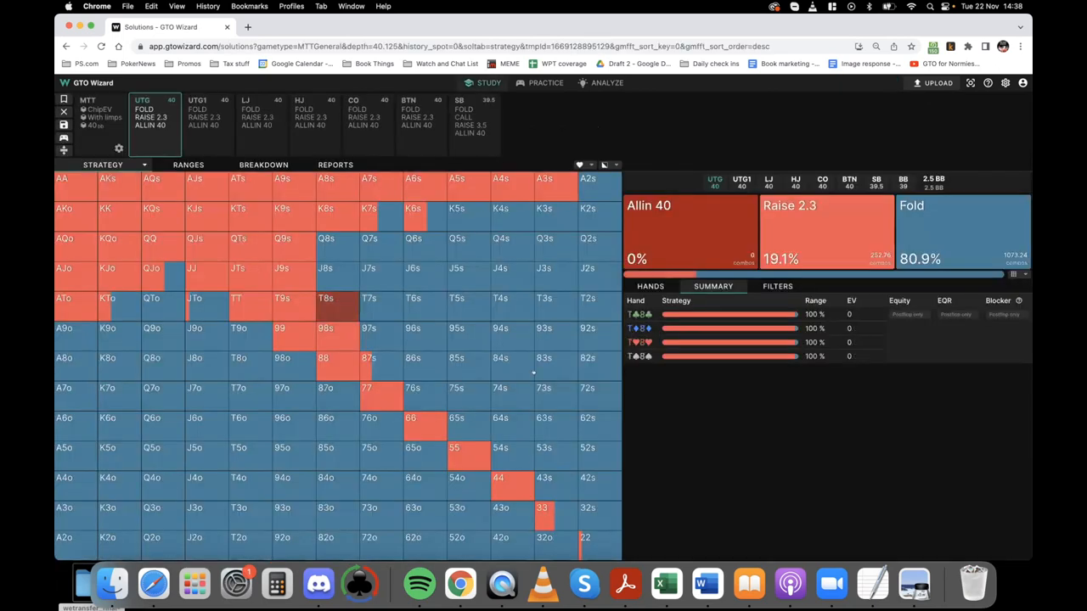
Review the loaded spot settings: MTT, ChipEV, 8 players, 40bb effective, with limps
left_click(107, 417)
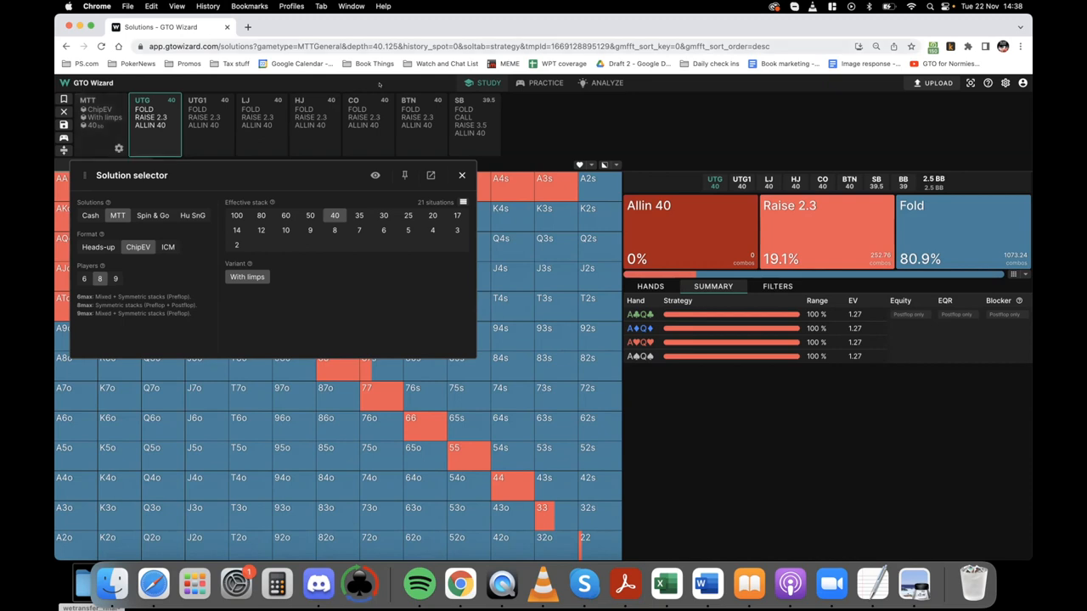
Choose UTG's 2.3bb open to see UTG1 raise 5.3%, call 5%, fold 89.7%
left_click(461, 175)
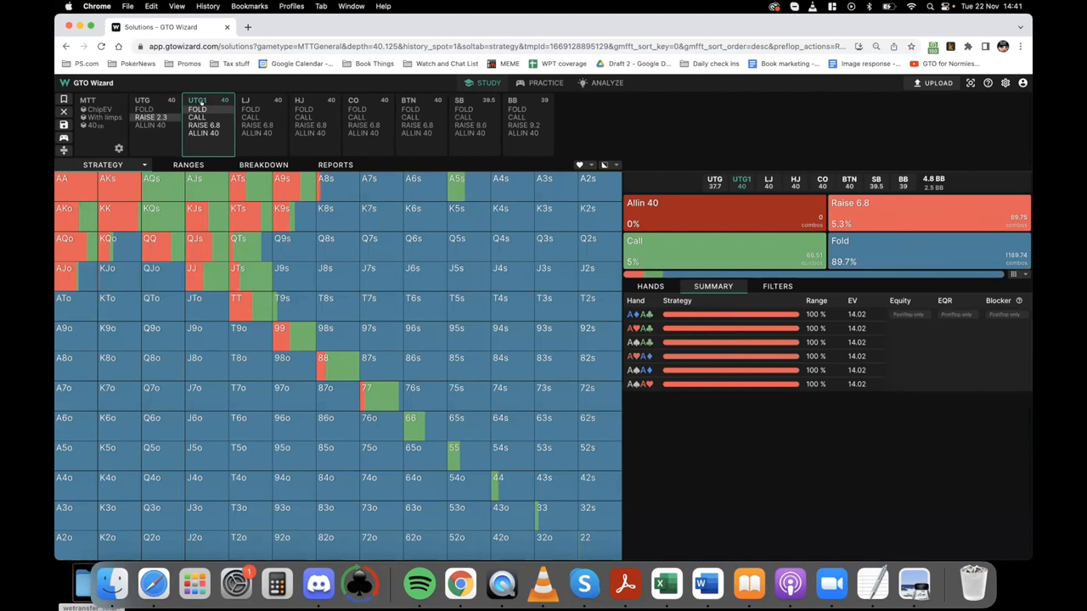
Fold UTG1 and the lojack, moving the action toward the big blind
left_click(261, 123)
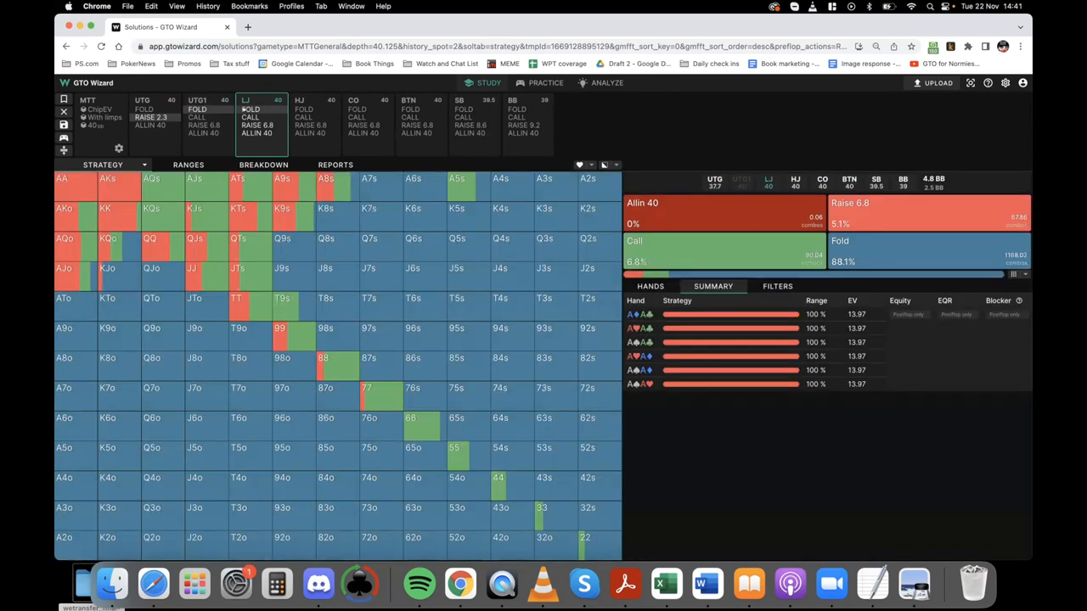
left_click(313, 119)
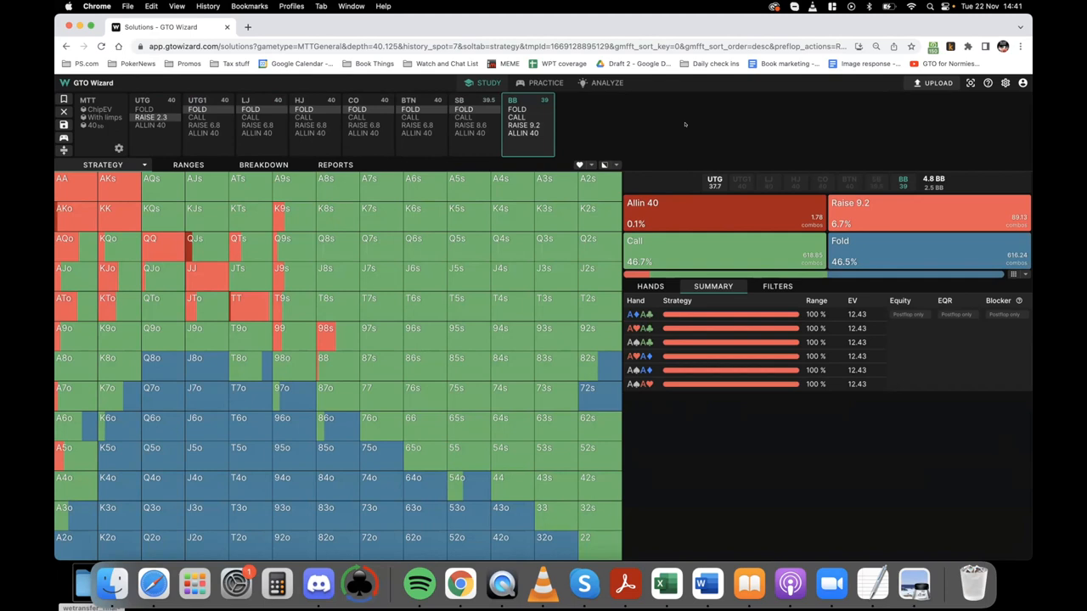
left_click(282, 268)
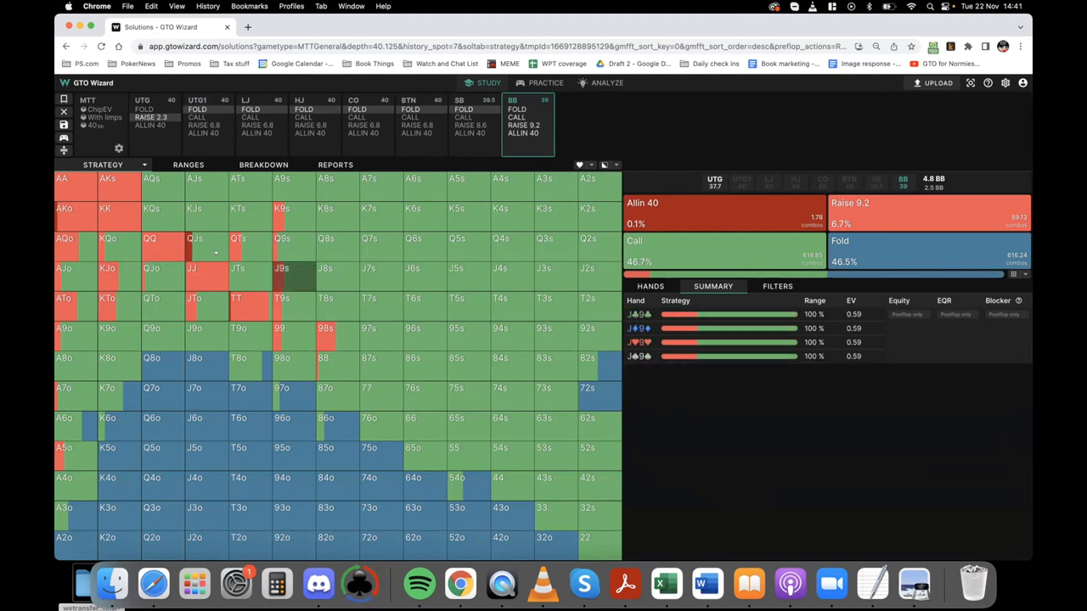
left_click(194, 244)
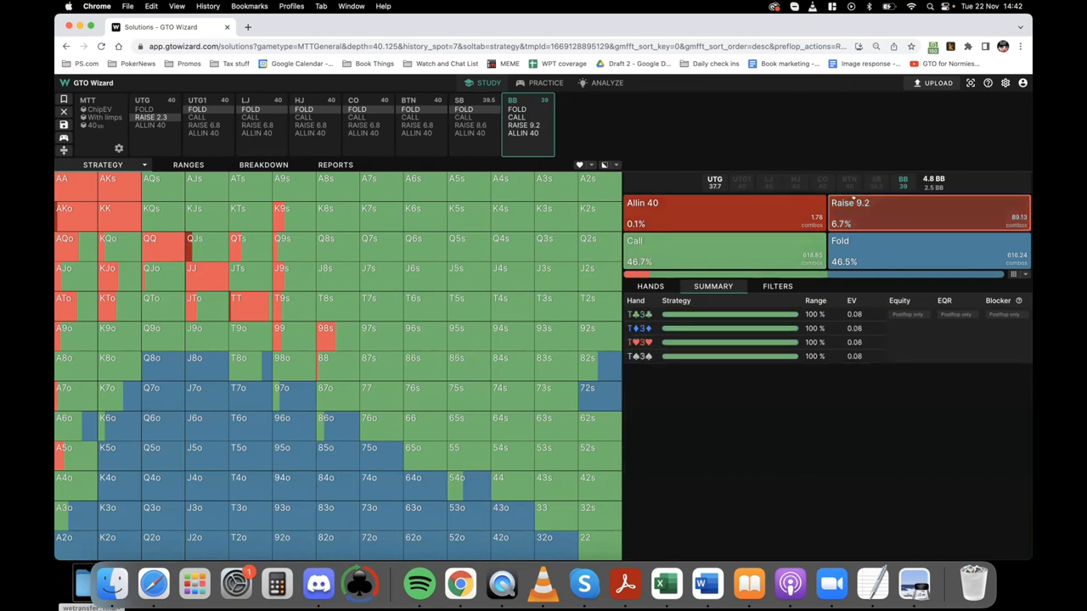
left_click(850, 202)
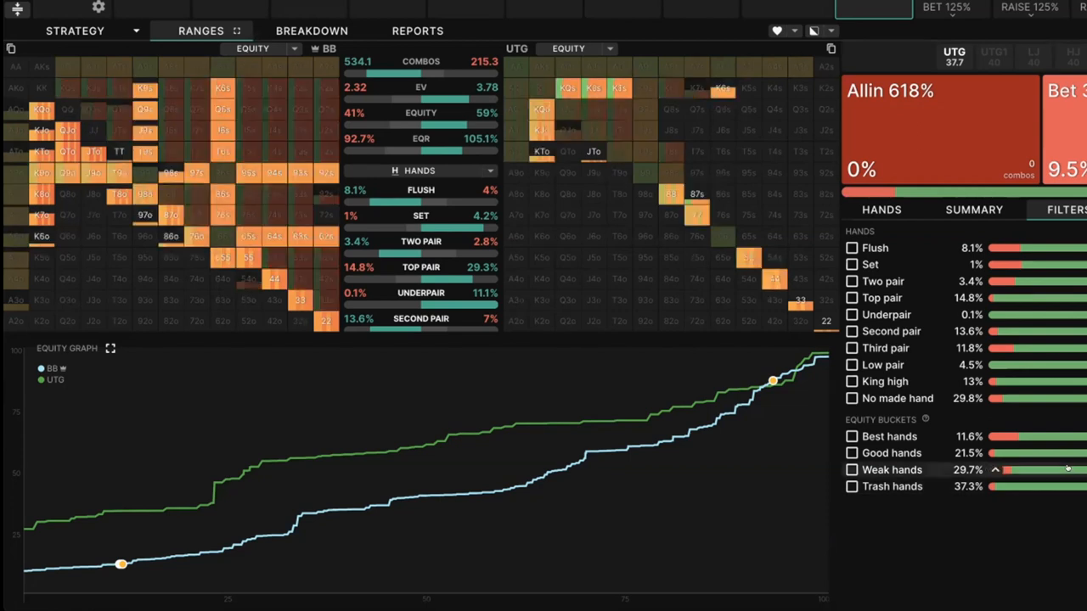
mouse_move(1067, 468)
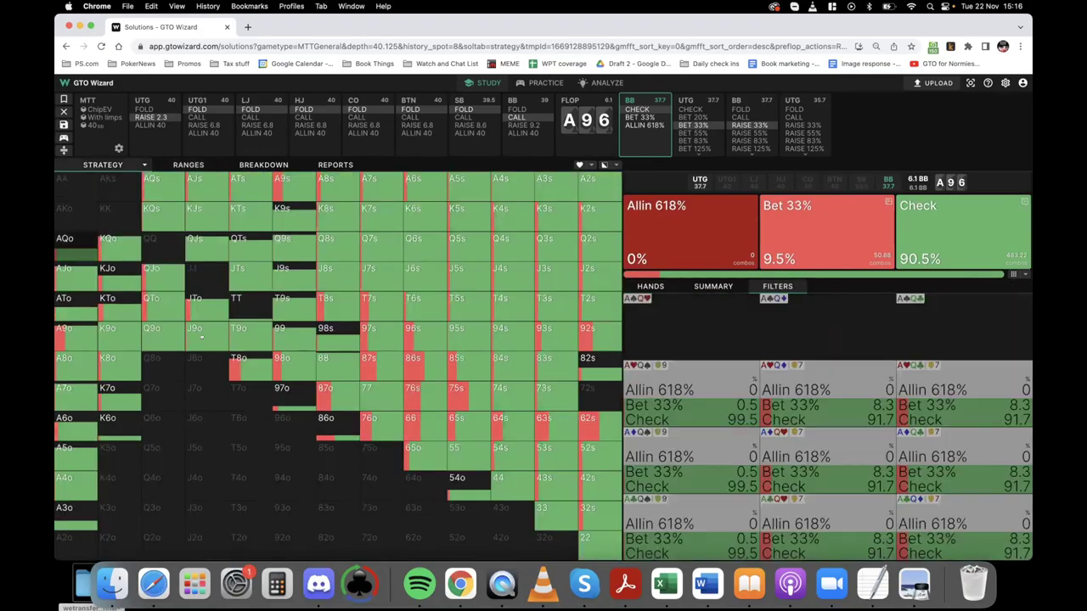
Choose BB's check on A-9-6 to see UTG check 53.4%, bet 33% 22.7%
left_click(777, 286)
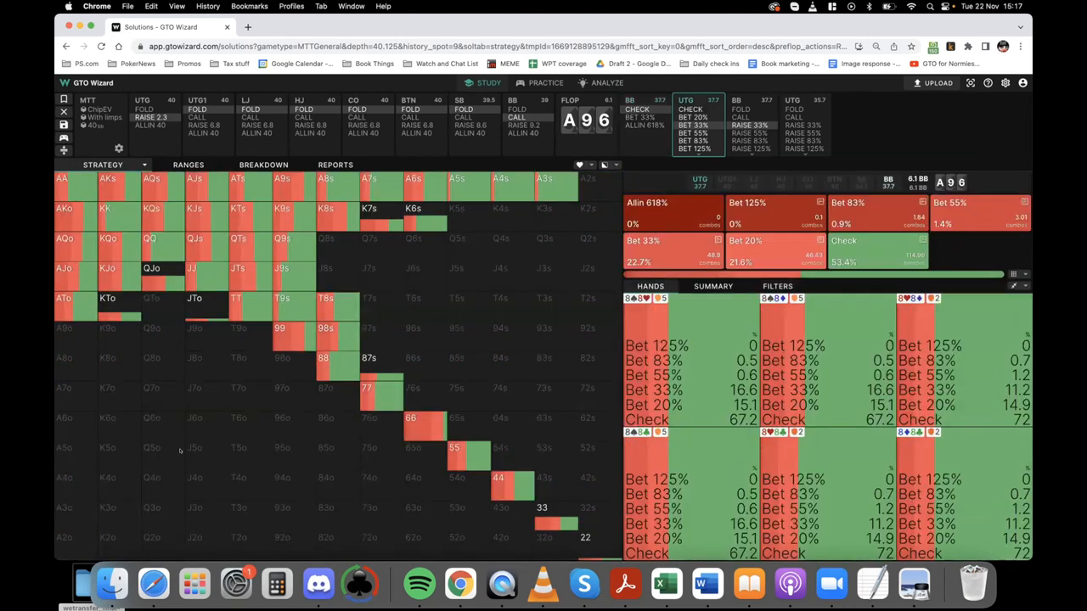
Compare ranges on A-9-6: BB 39.9% equity, 88.6% EQR versus UTG 60.1%, 107.6%
left_click(777, 286)
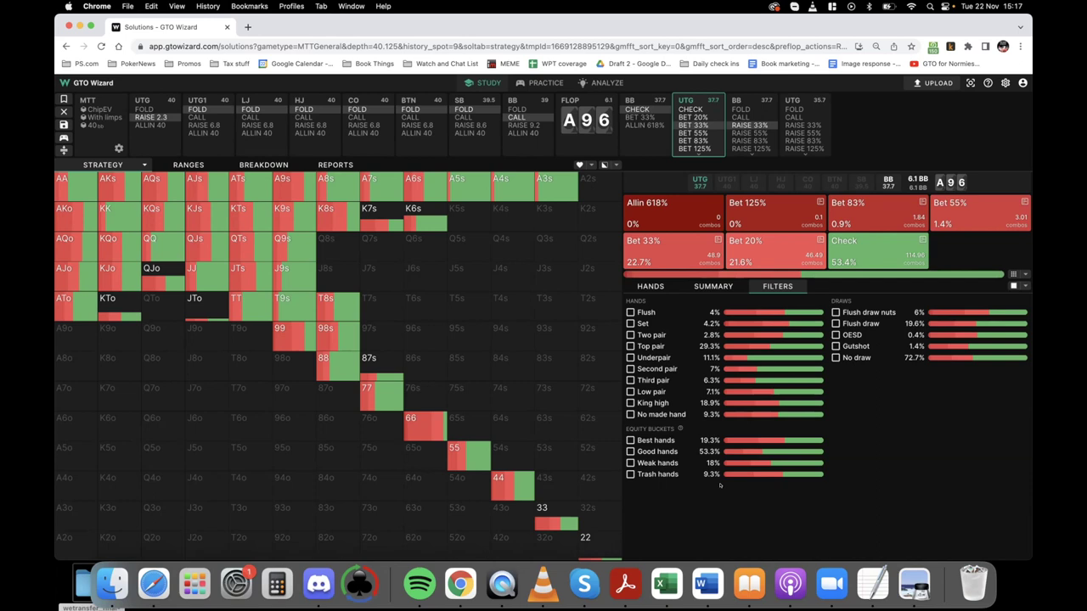
left_click(188, 165)
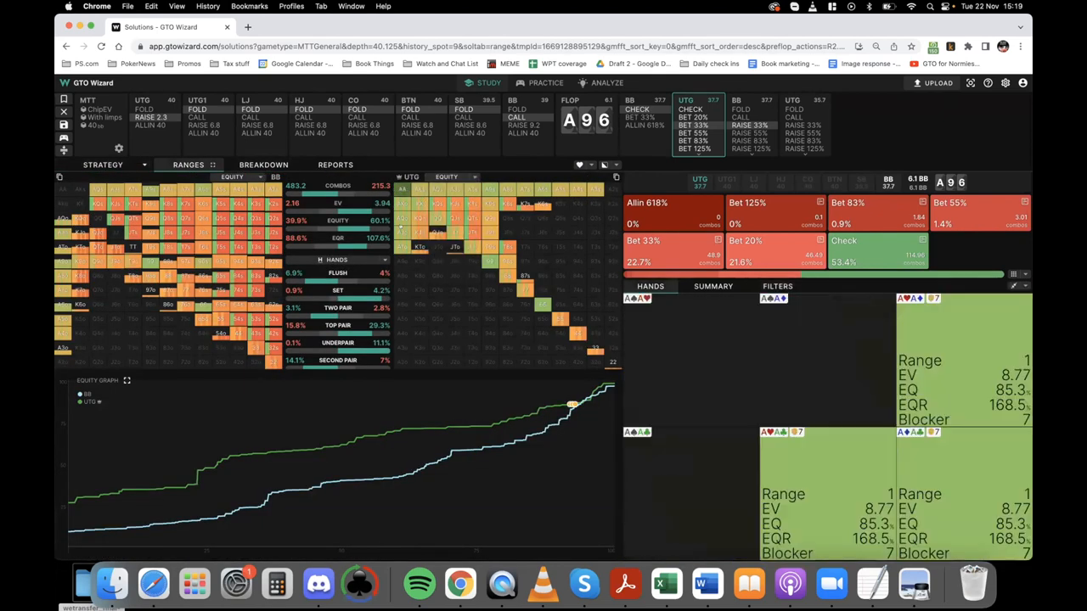
Select UTG's 33% bet to show BB calling 44.6%, folding 43.2%, raising 11.4%
left_click(777, 286)
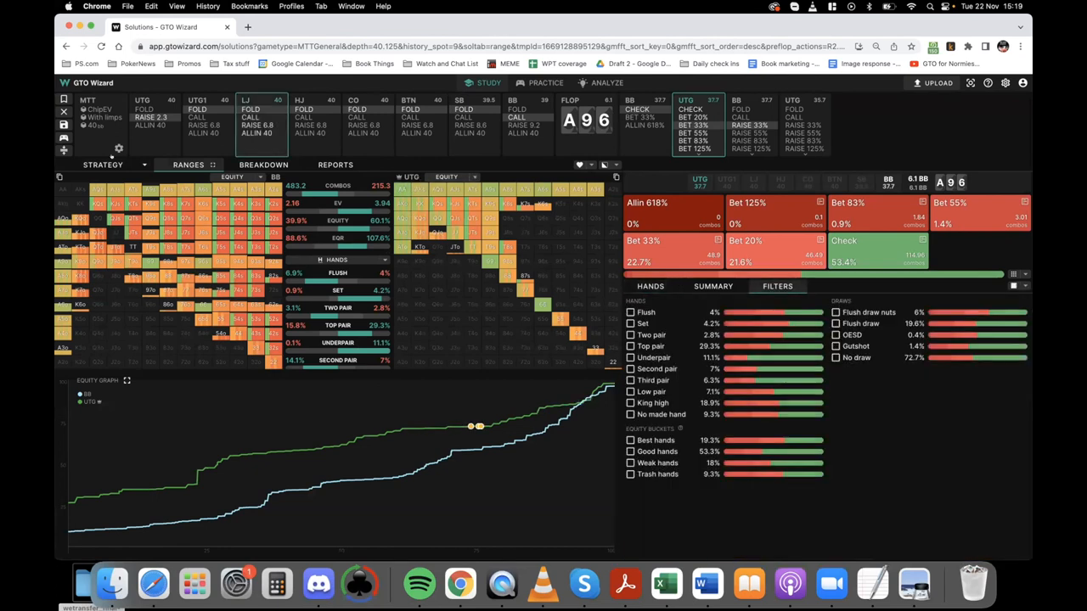
left_click(103, 164)
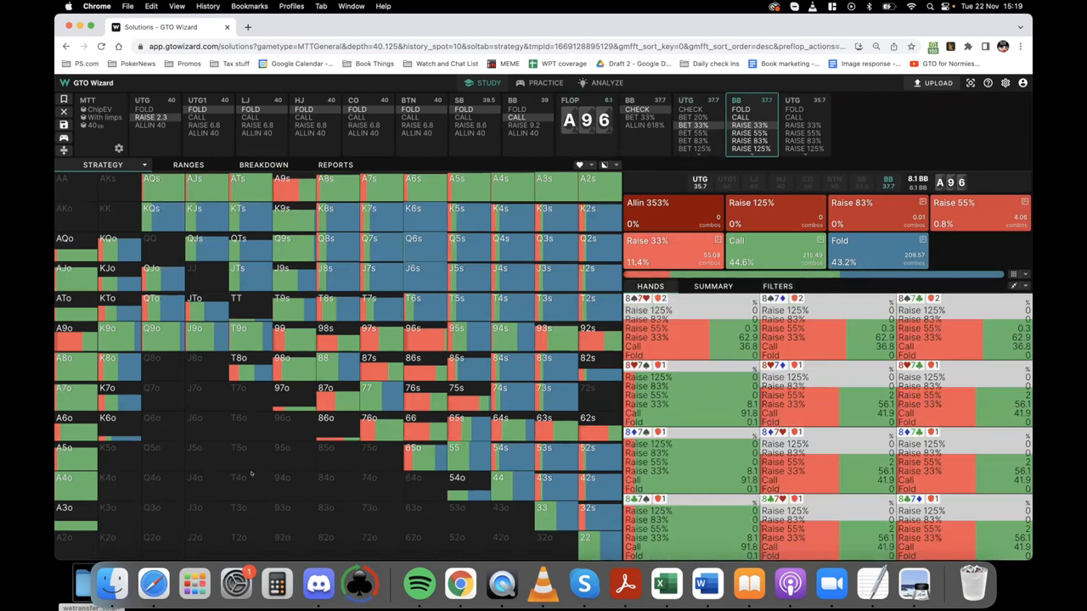
left_click(777, 286)
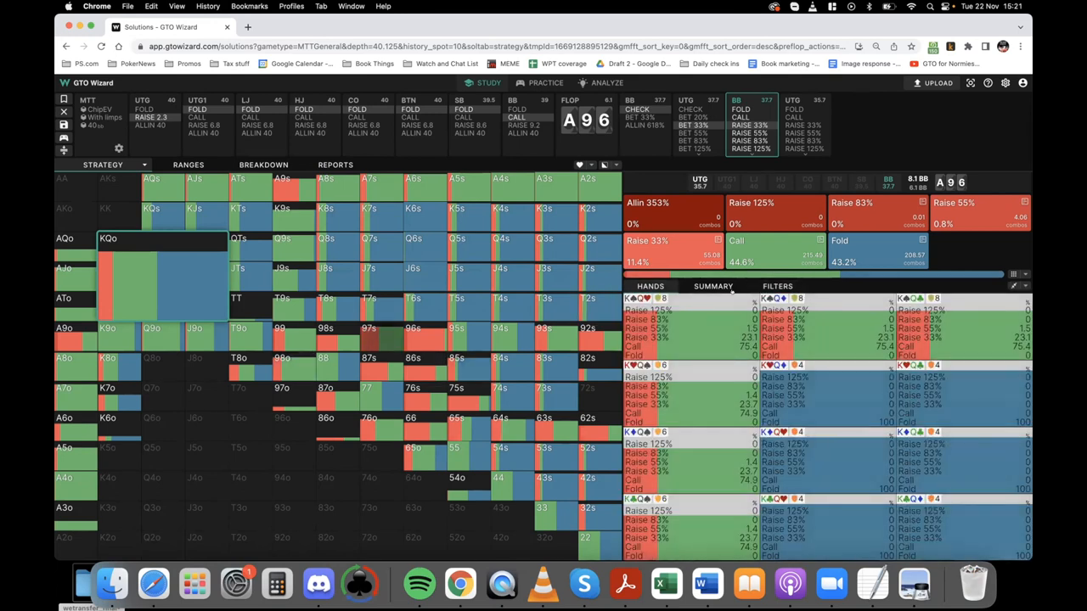
Show BB's equity buckets versus the bet: 8.1% best, 24.8% good, 28.9% weak, 38.1% trash
left_click(777, 286)
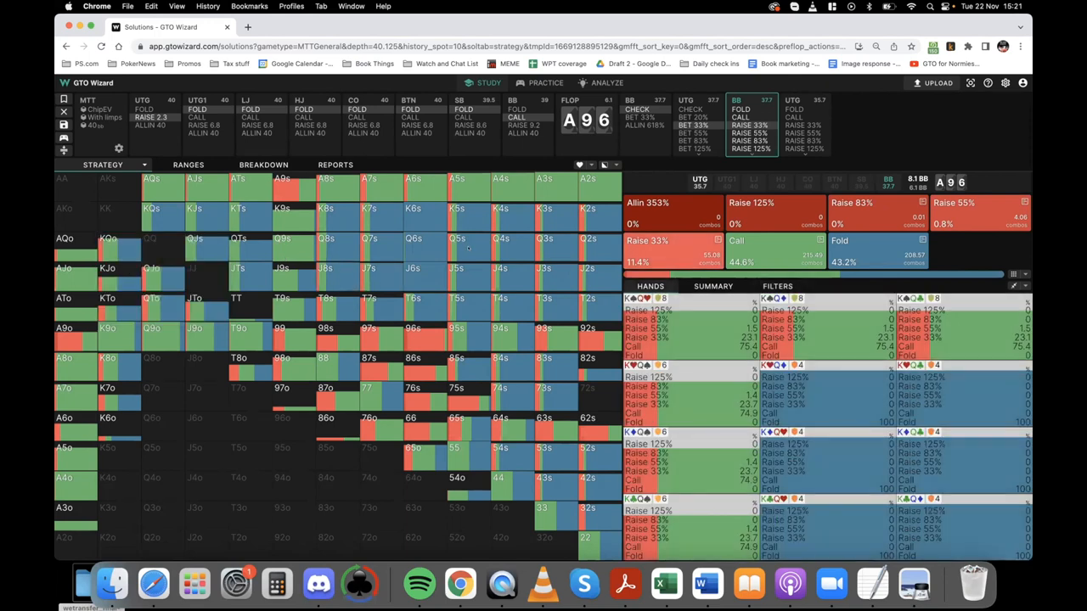
left_click(777, 286)
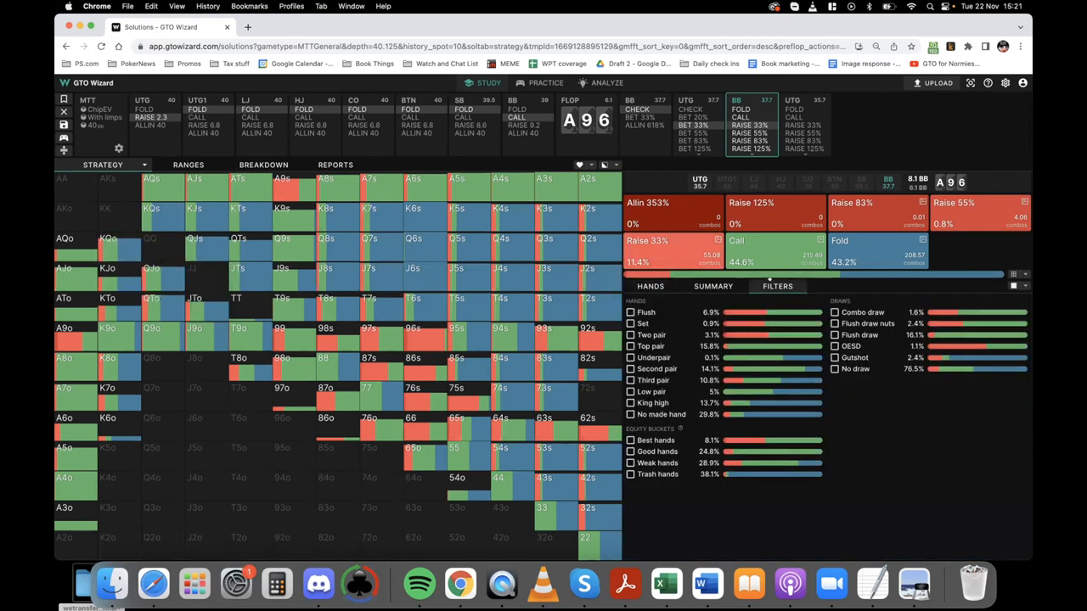